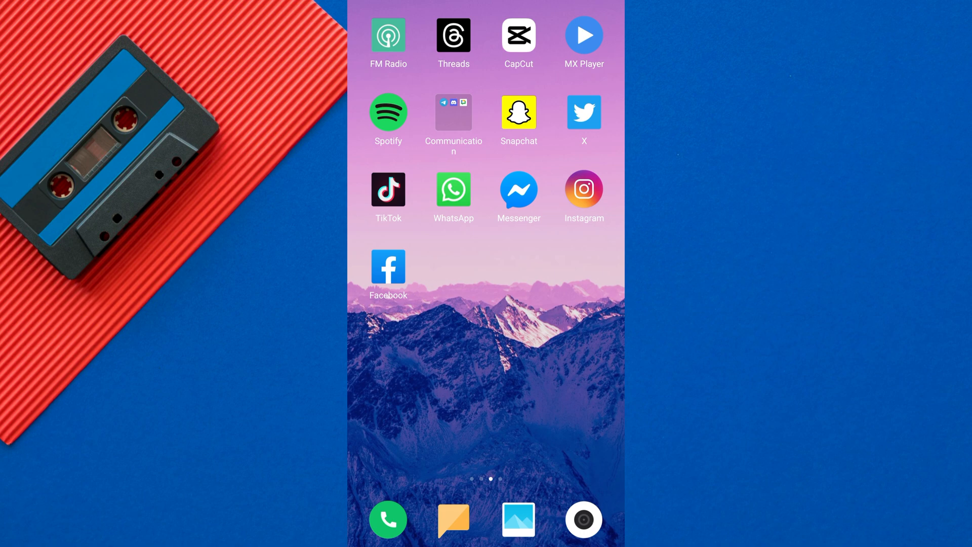
Step: Launch the X app from the home screen so the For you feed appears
click(583, 113)
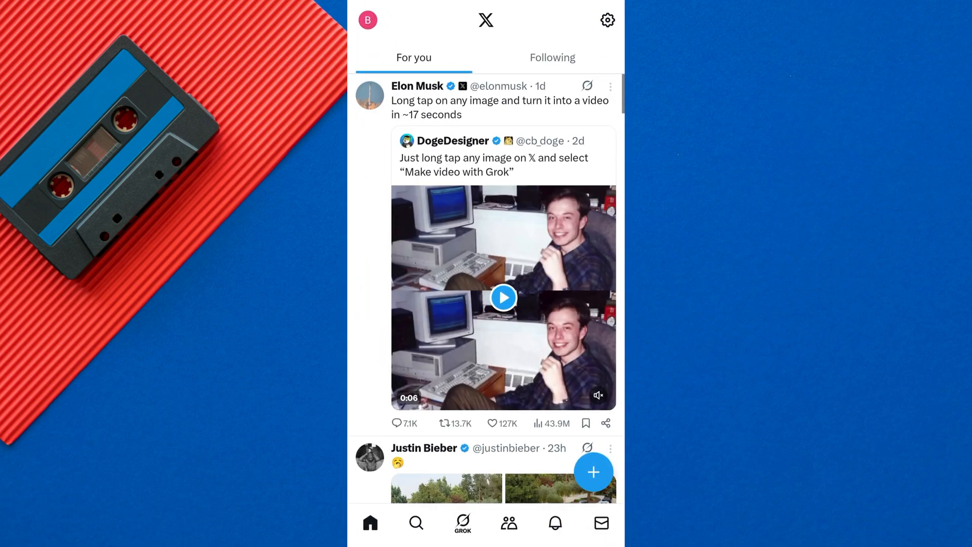
click(504, 297)
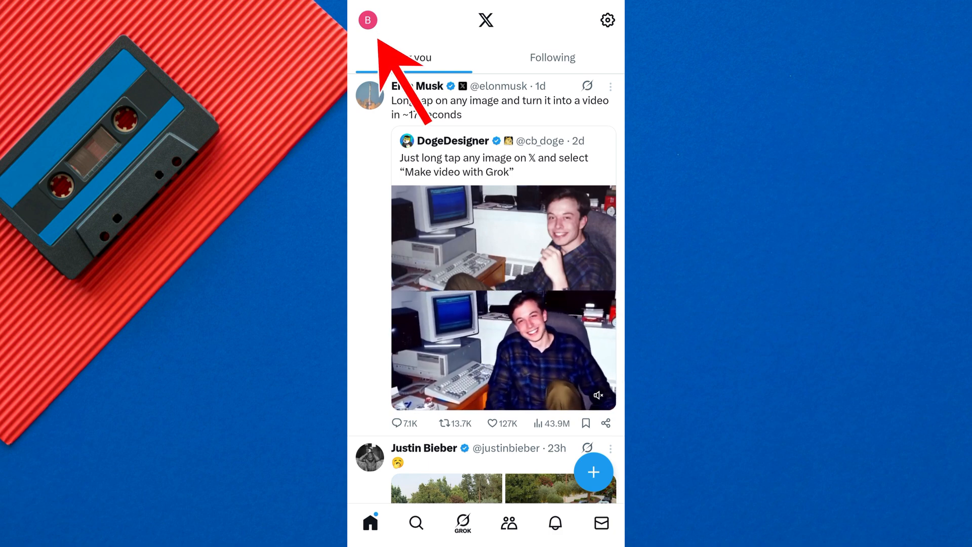
Step: Reach Settings and privacy from the profile side panel's Settings & Support section
click(366, 21)
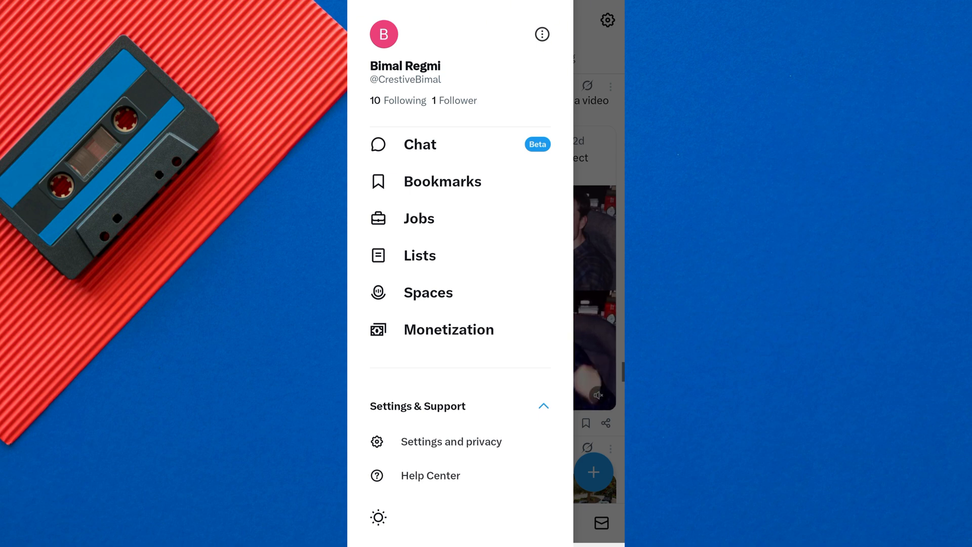
click(458, 406)
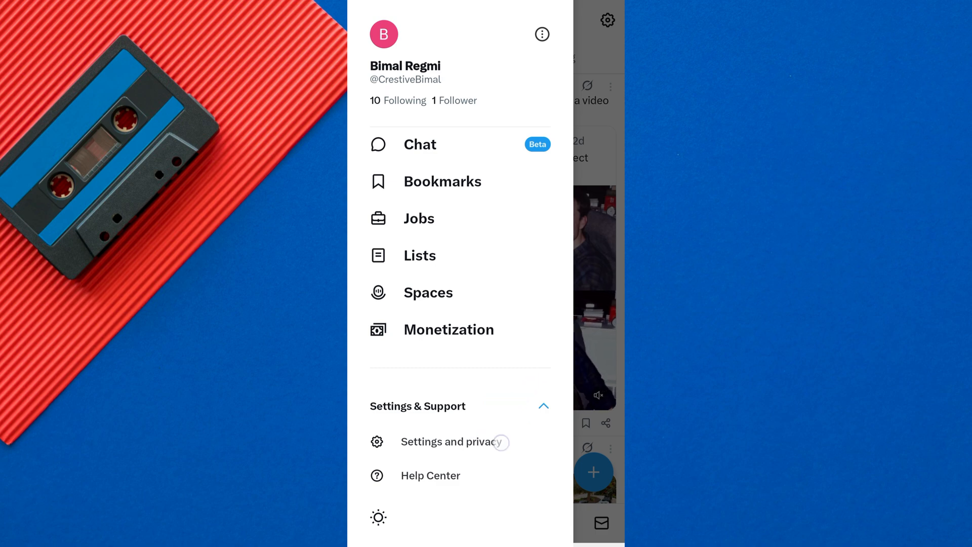
click(453, 442)
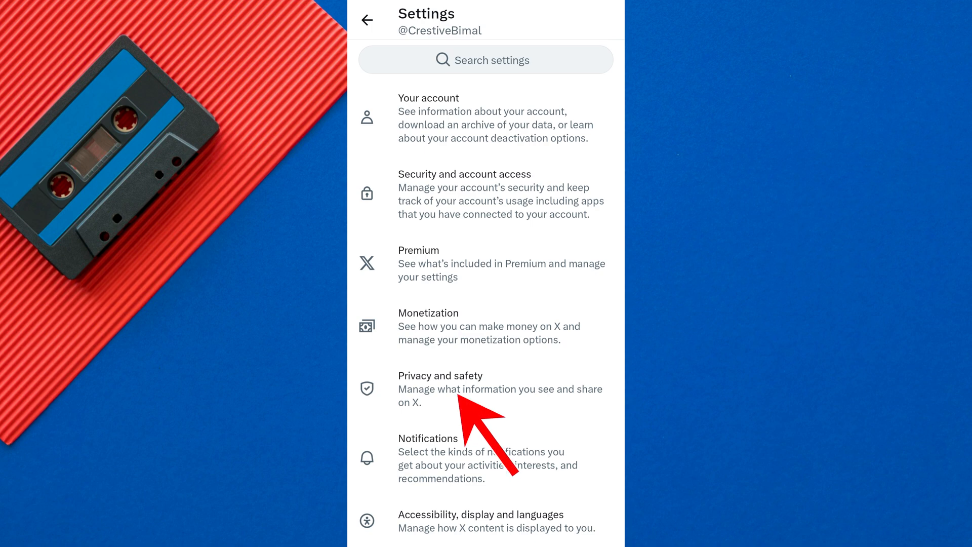
Step: Reach the Sensitive media page via Privacy and safety and Content you see
click(441, 375)
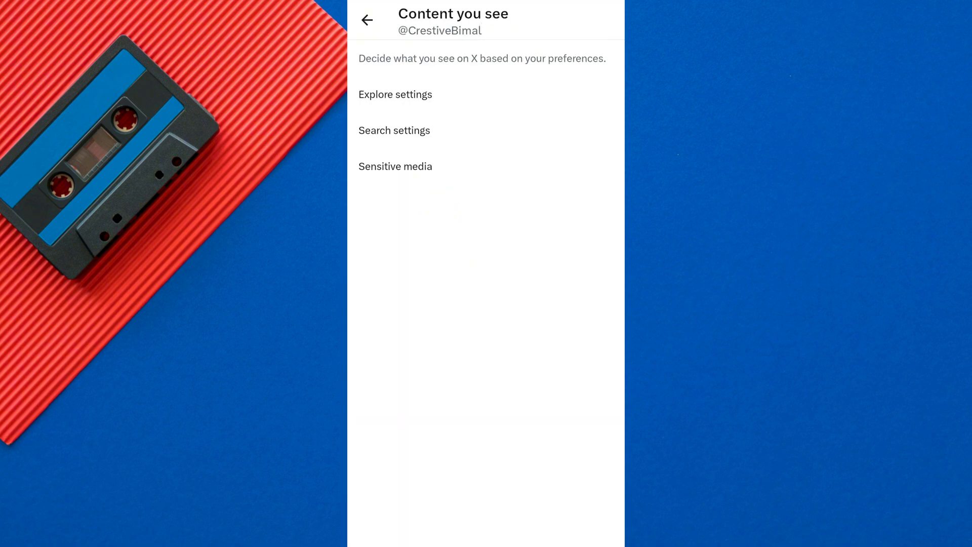
click(395, 166)
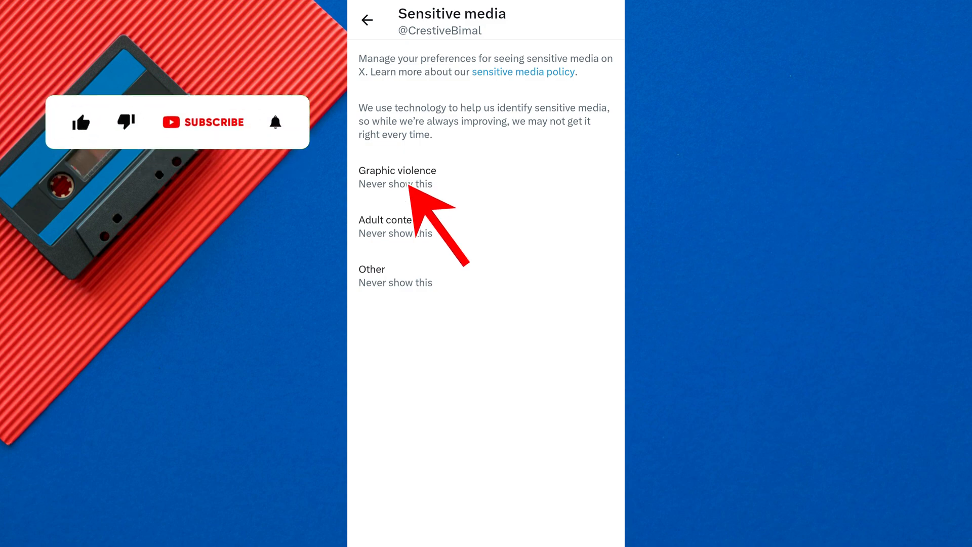
Step: Set Graphic violence and Adult content sensitive media to Show all
click(397, 177)
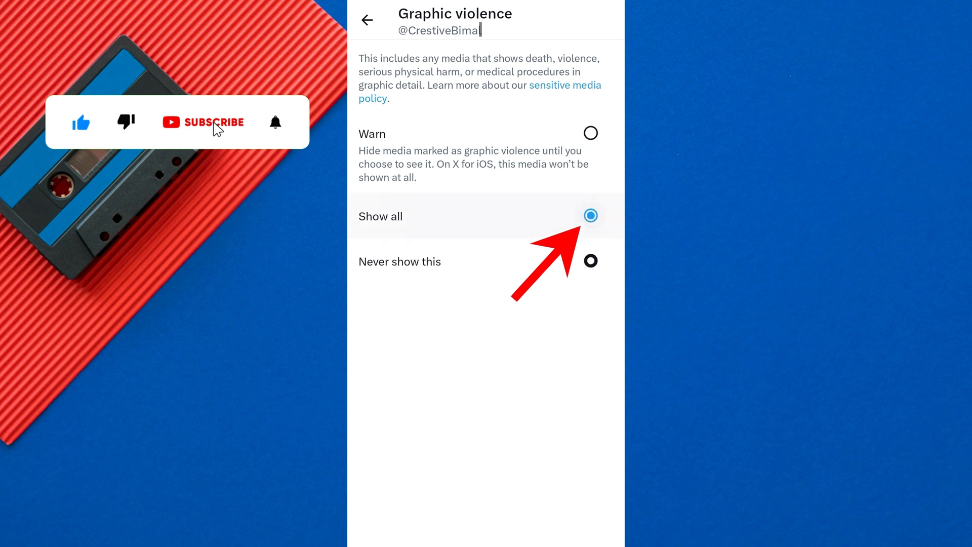
click(202, 121)
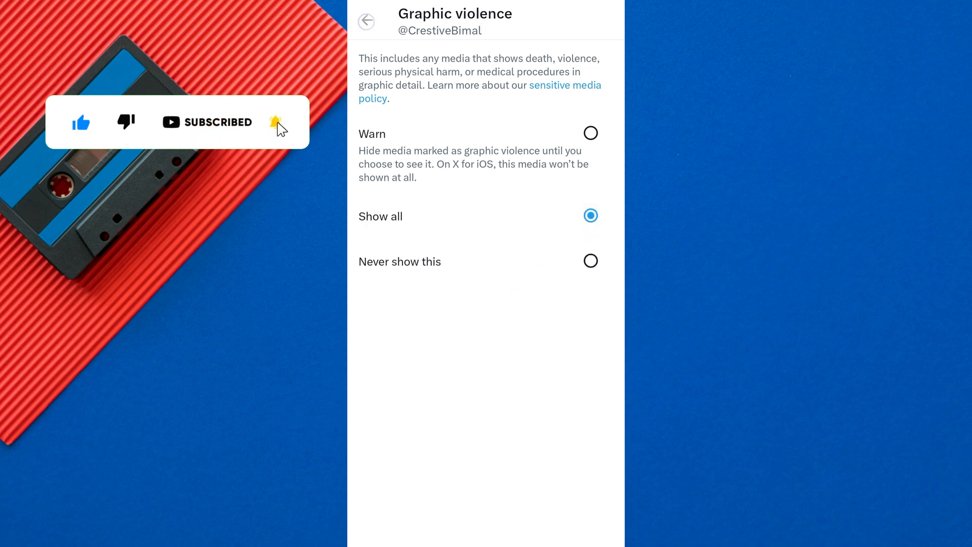
click(367, 20)
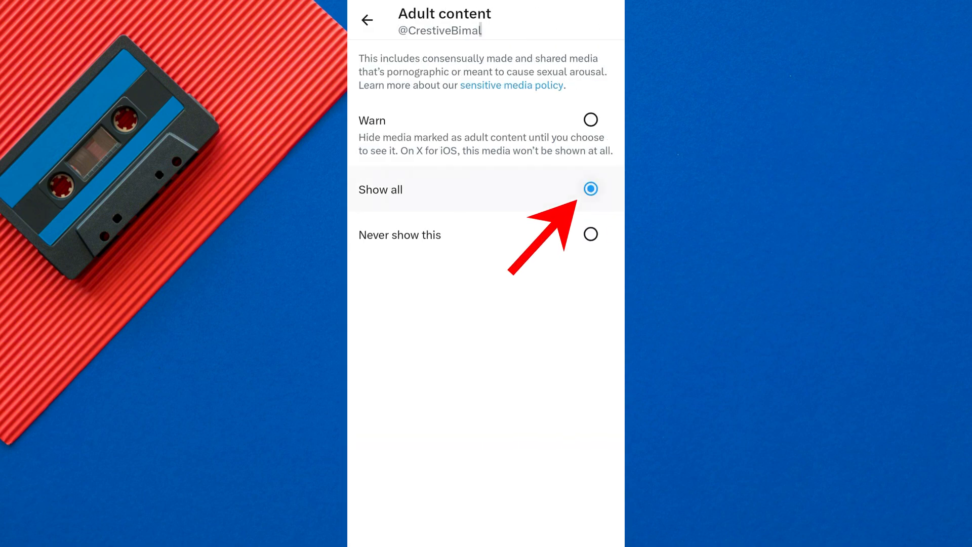
click(367, 21)
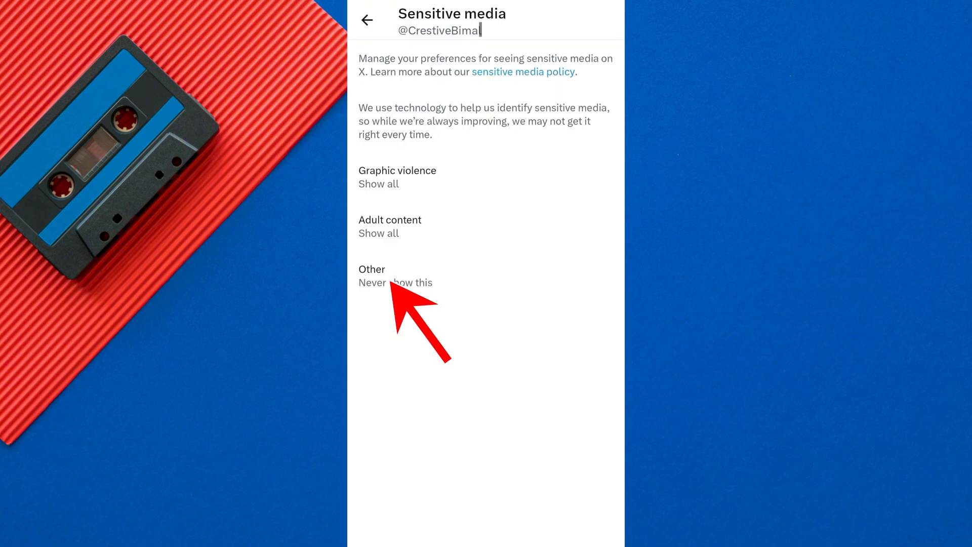
Step: Set the Other sensitive media category to Show all
click(396, 276)
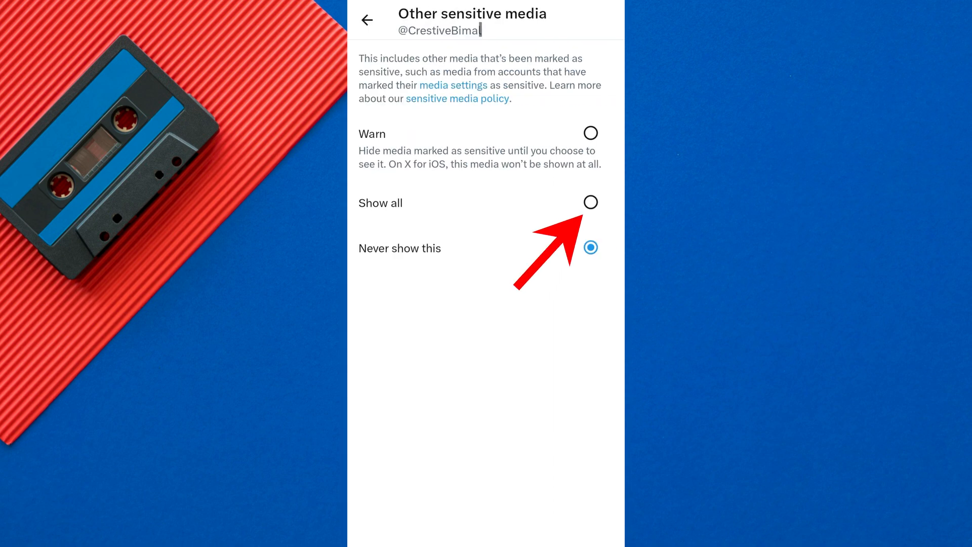
click(589, 202)
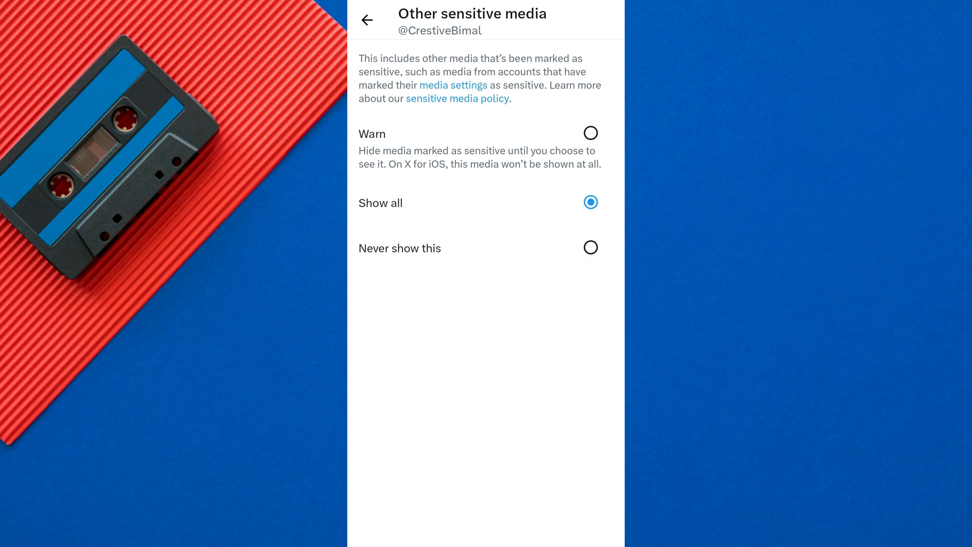
click(366, 21)
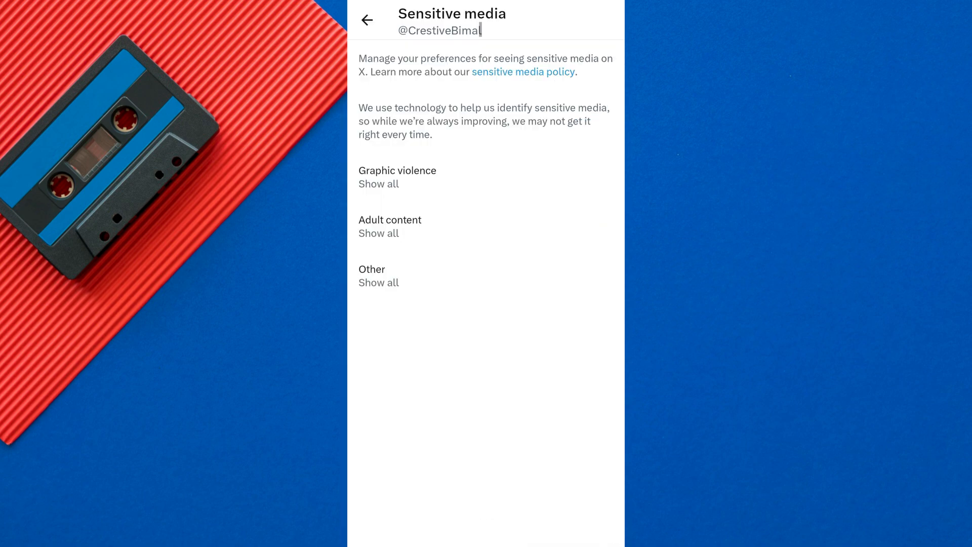